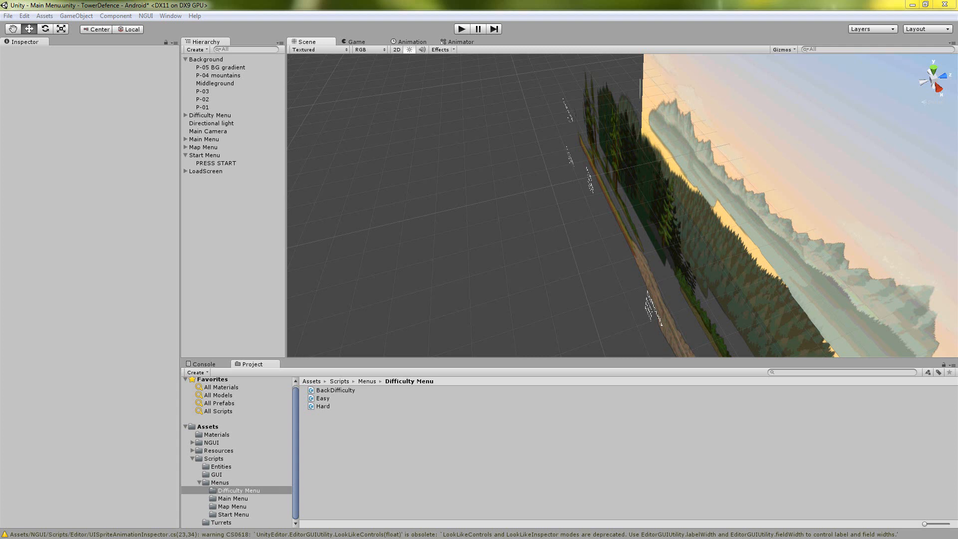
mouse_move(506, 407)
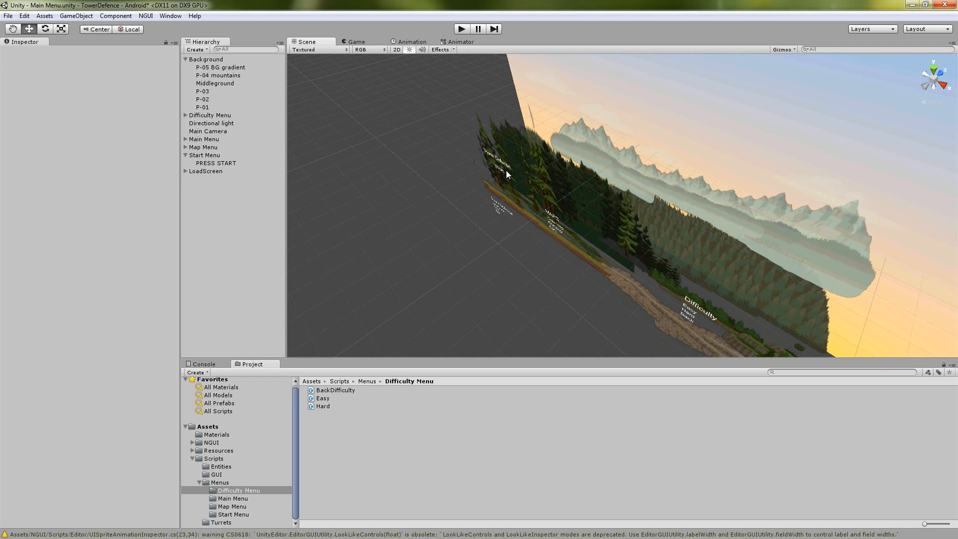
mouse_move(630, 287)
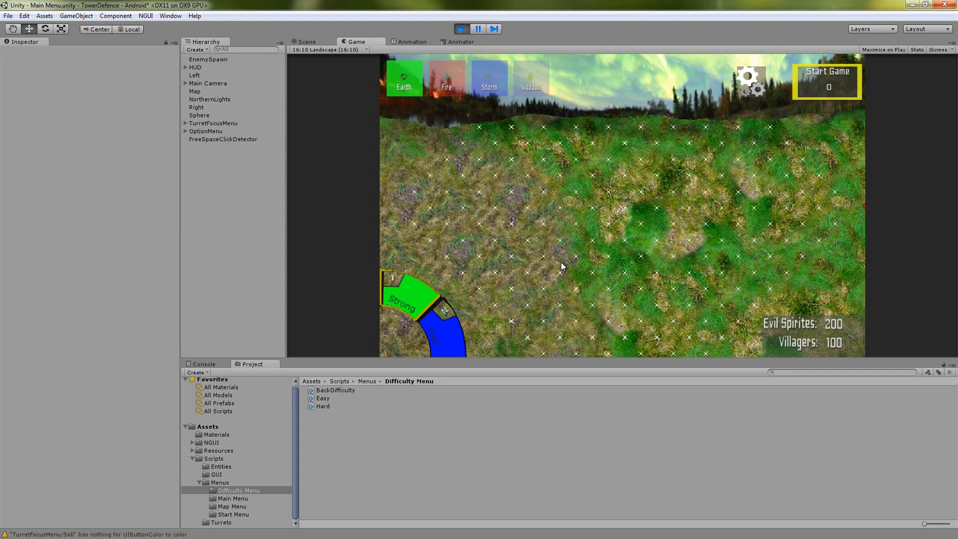
mouse_move(768, 309)
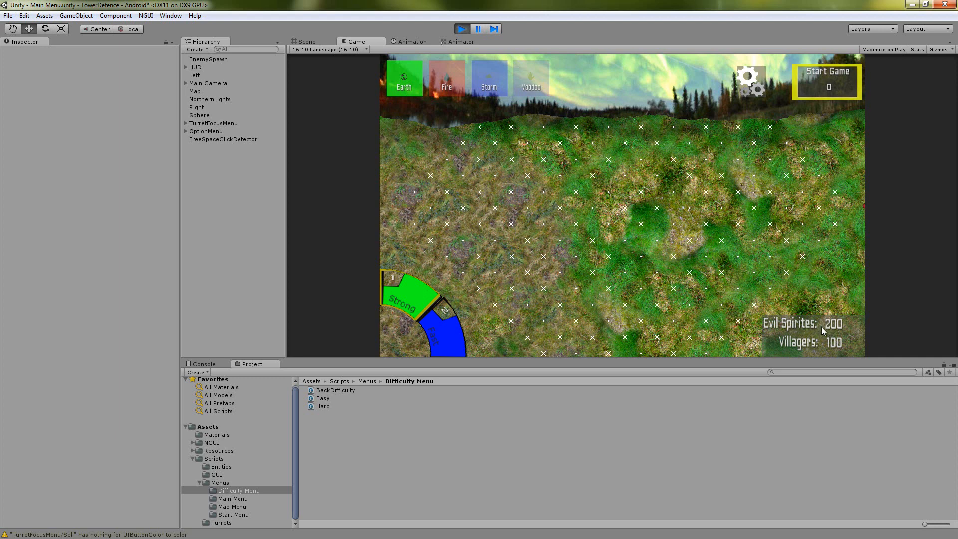
mouse_move(813, 351)
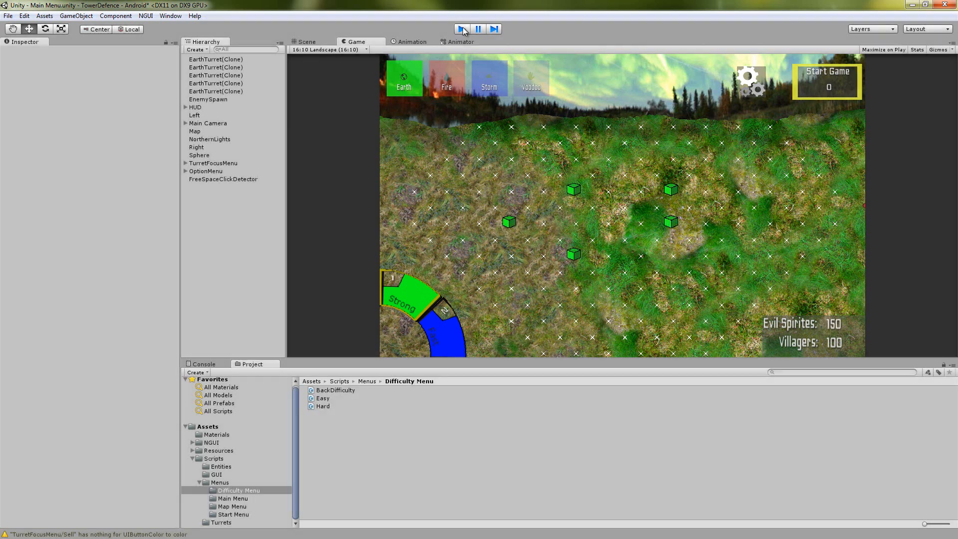
Stop the playtest and return to the main menu scene view.
left_click(461, 28)
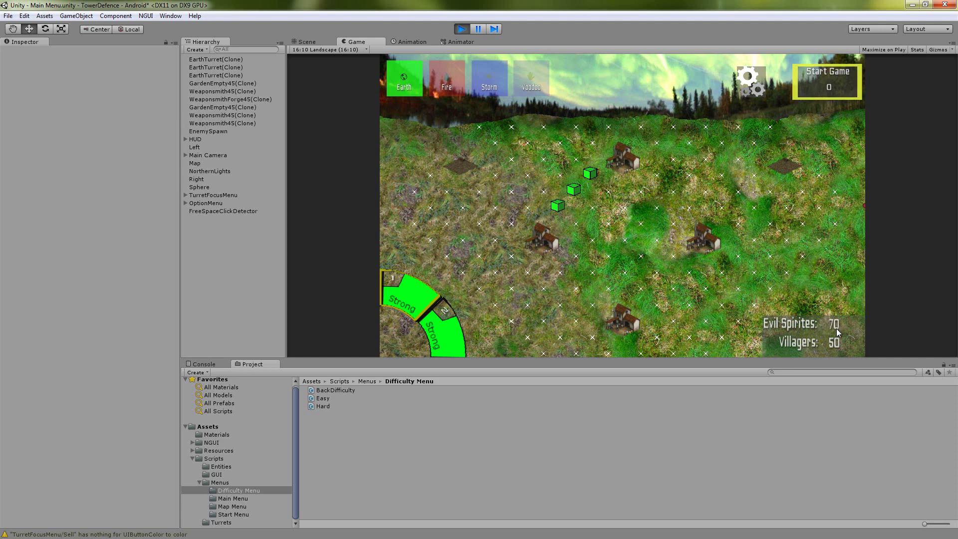
mouse_move(497, 186)
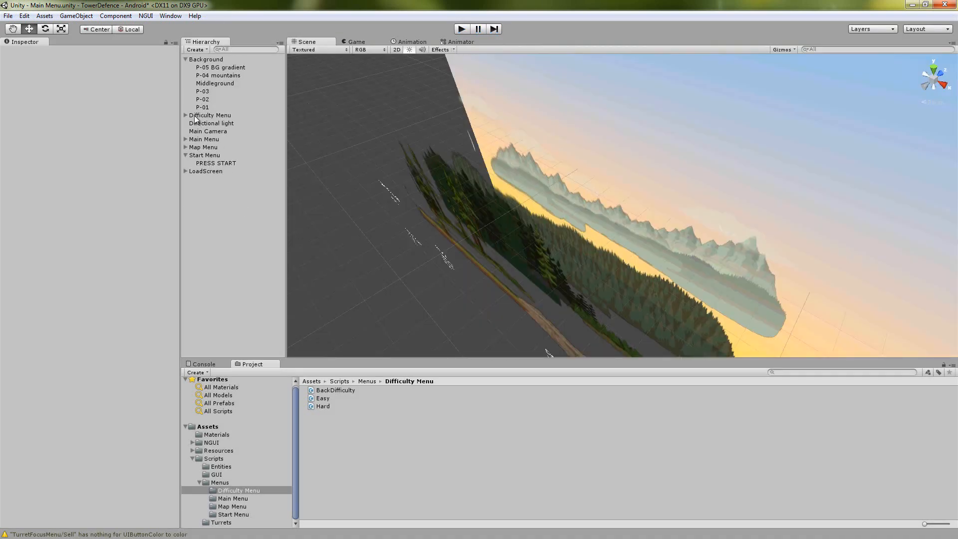
Select Start Menu, PRESS START and LoadScreen to show their Text Mesh, Press_Start script and Box Collider.
left_click(204, 155)
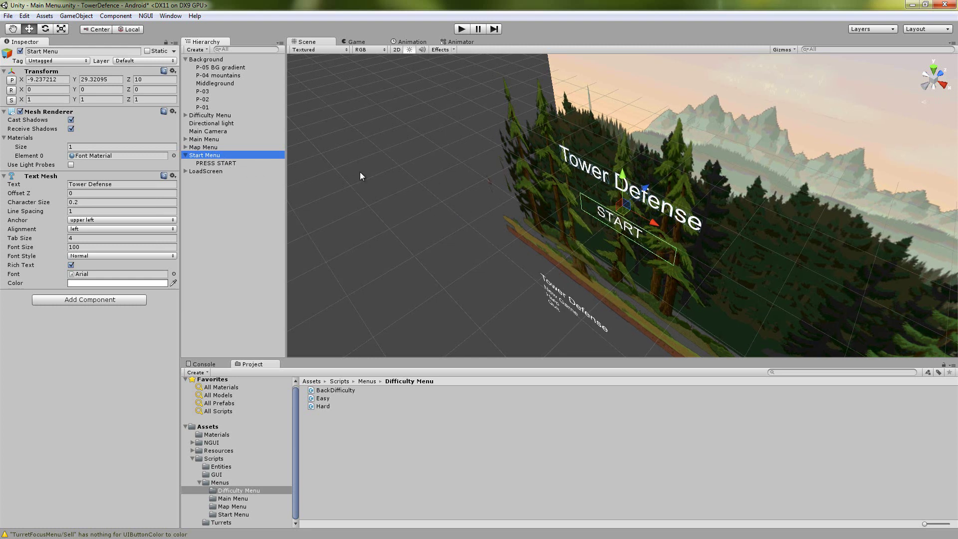
left_click(216, 163)
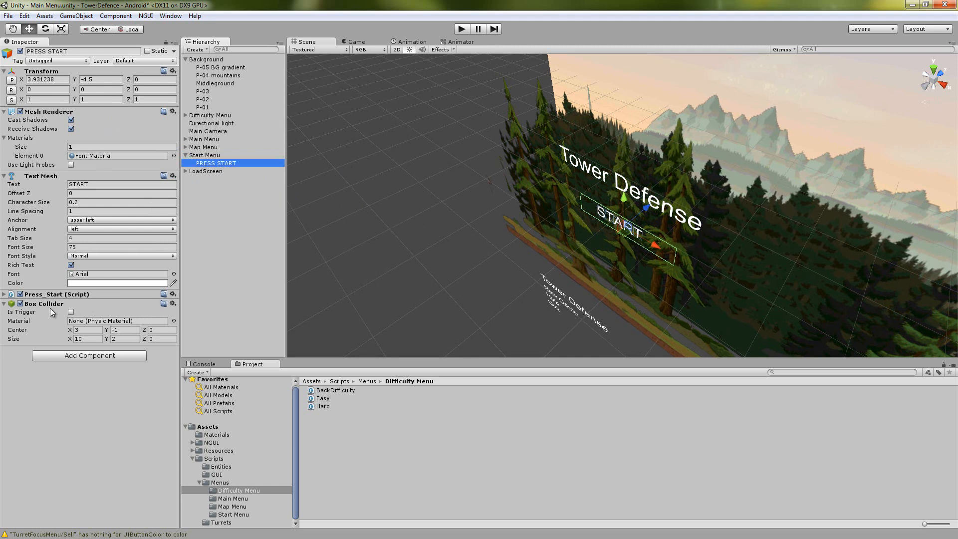
mouse_move(483, 275)
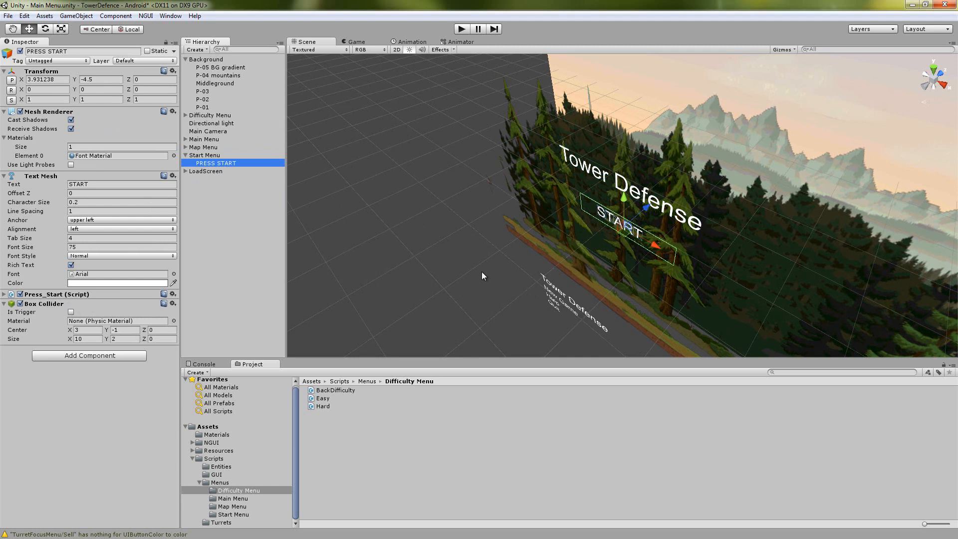
mouse_move(204, 197)
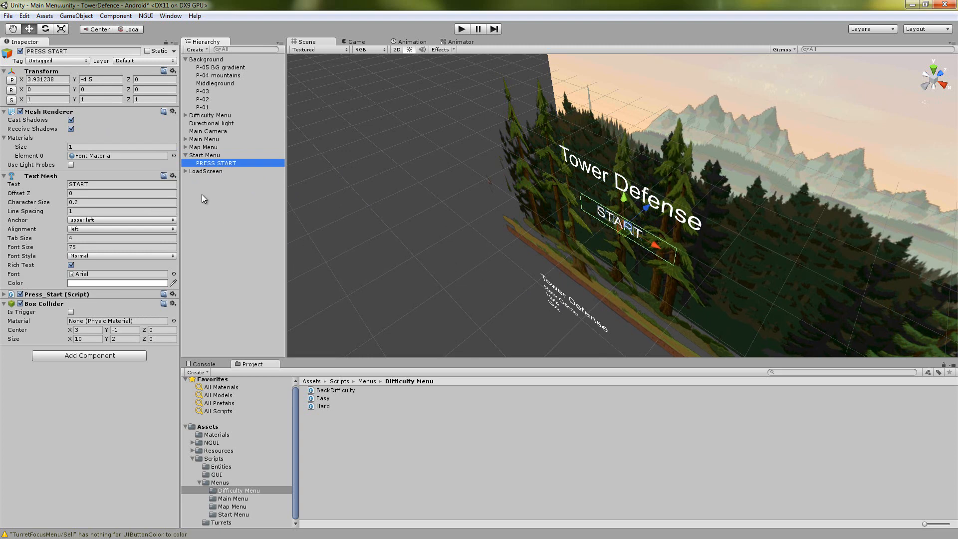
left_click(205, 171)
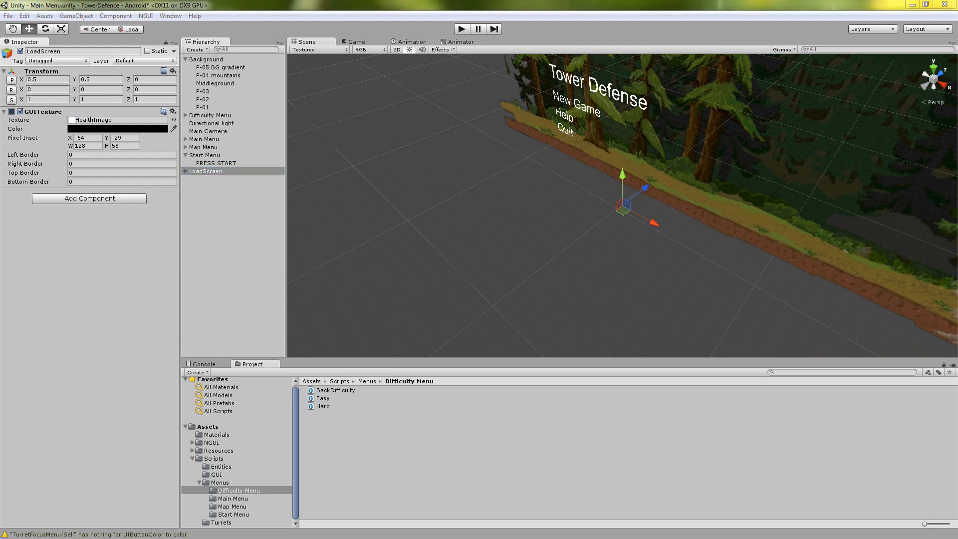
Raise the alpha of the LoadScreen GUITexture's black colour so it fully covers the game.
left_click(122, 129)
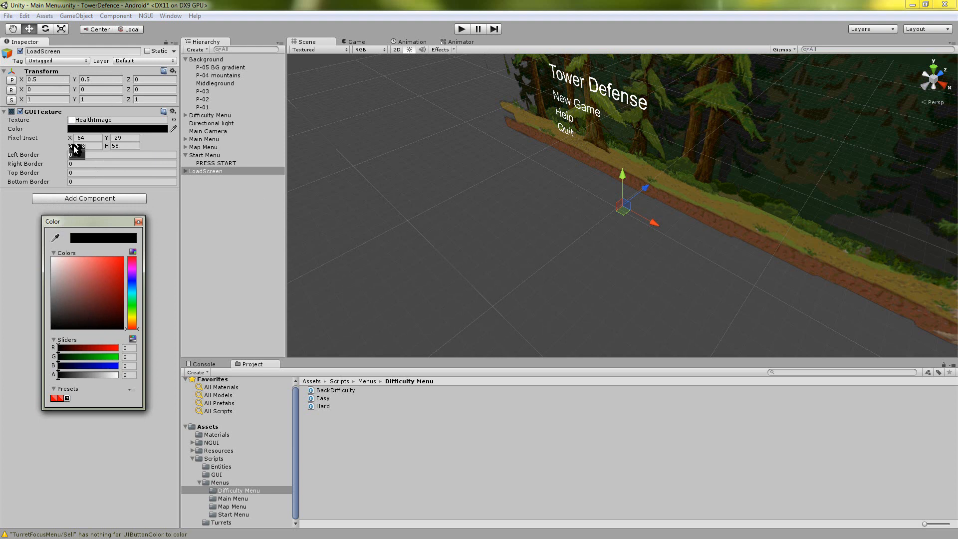
left_click_drag(60, 374, 67, 374)
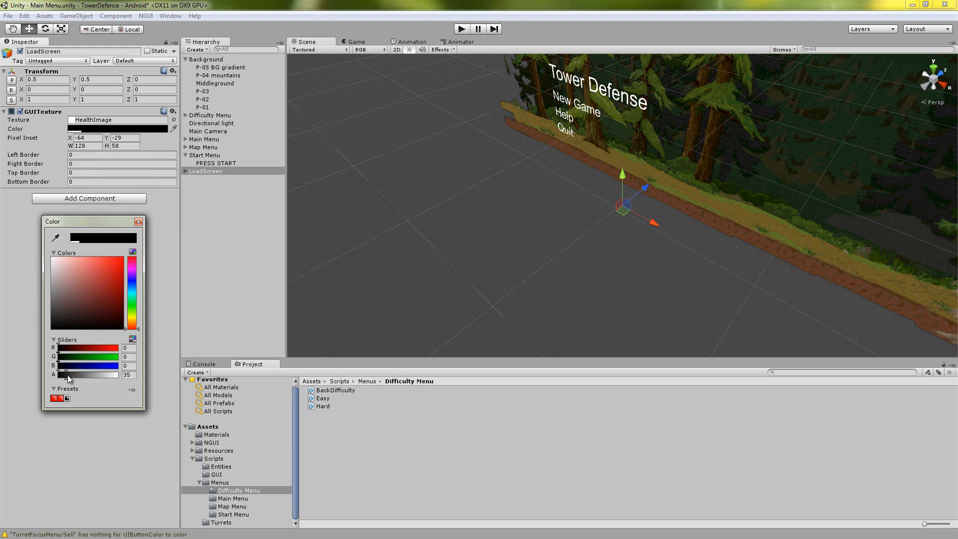
left_click_drag(70, 374, 122, 374)
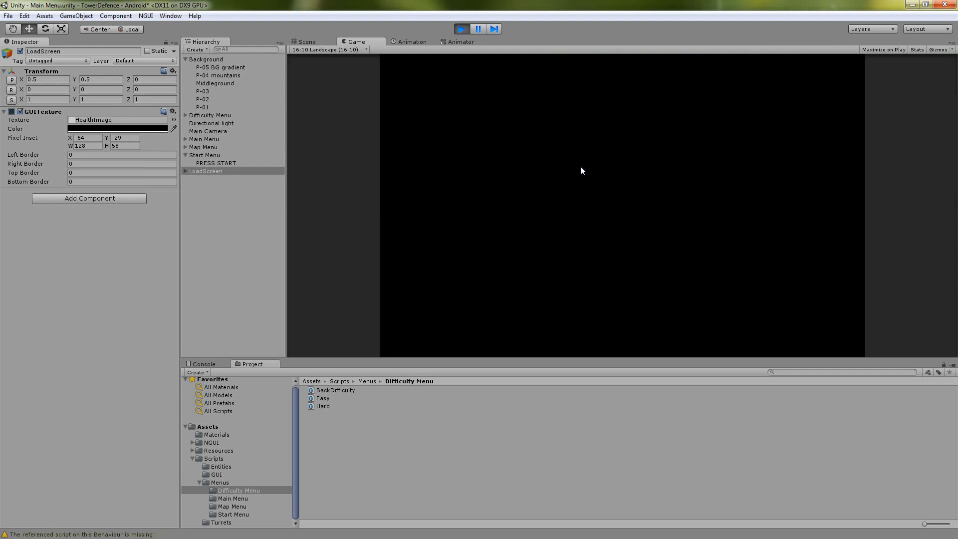
End the blacked-out preview and recheck the LoadScreen colour in the picker.
left_click(303, 42)
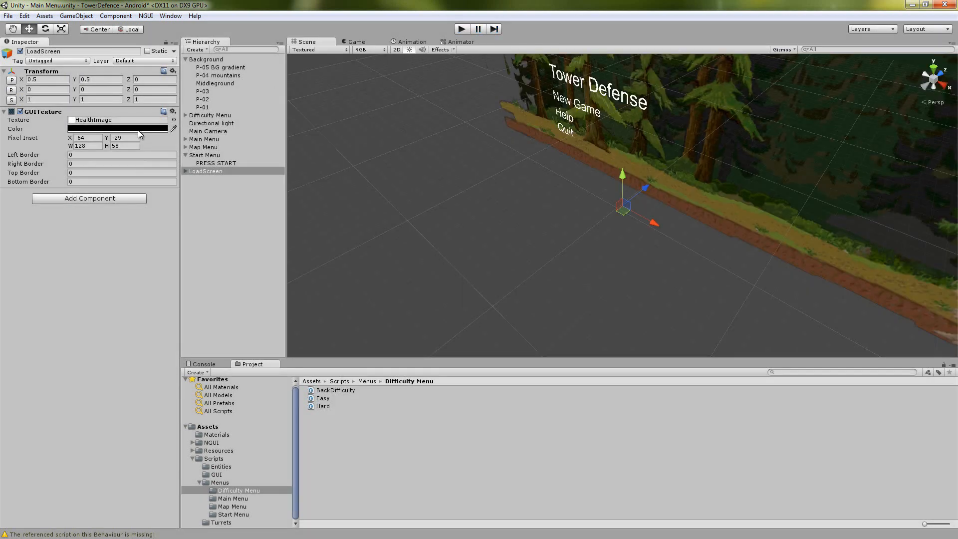
left_click(117, 128)
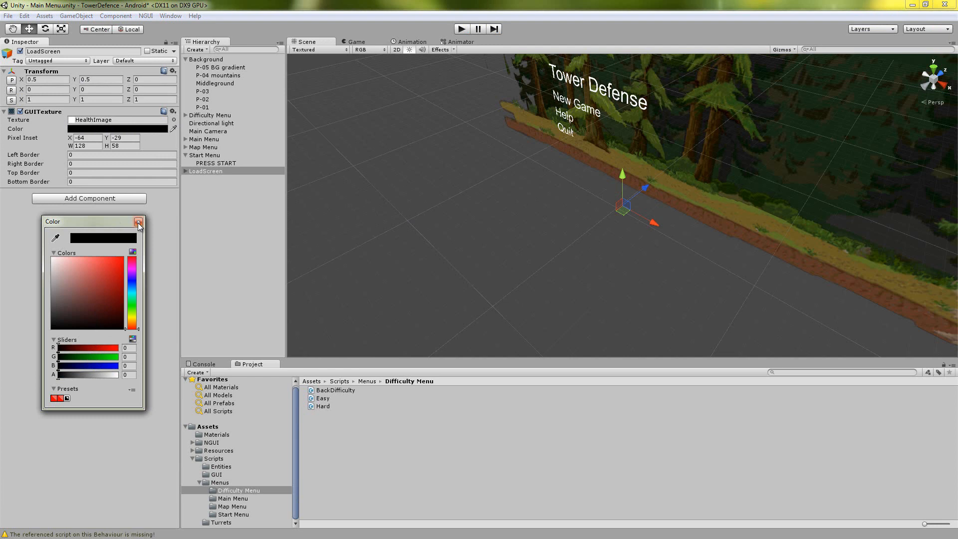
left_click(139, 222)
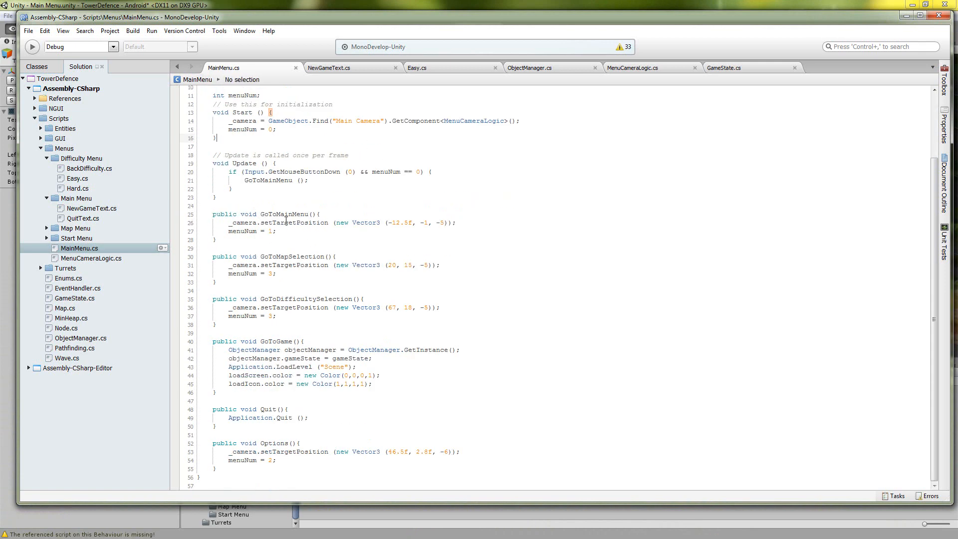
mouse_move(253, 162)
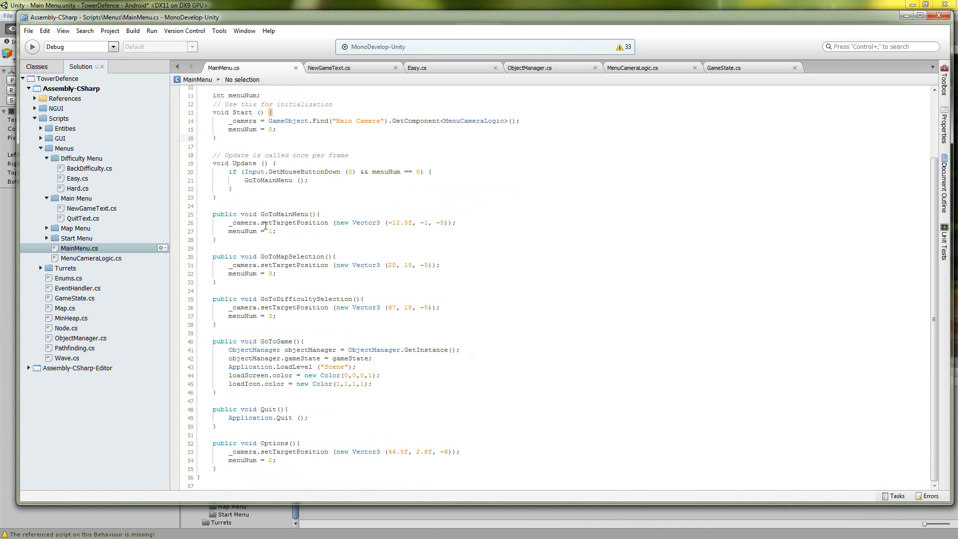
Highlight GoToMainMenu, GoToDifficultySelection and the public gameState field, then move to ObjectManager.cs.
double_click(284, 213)
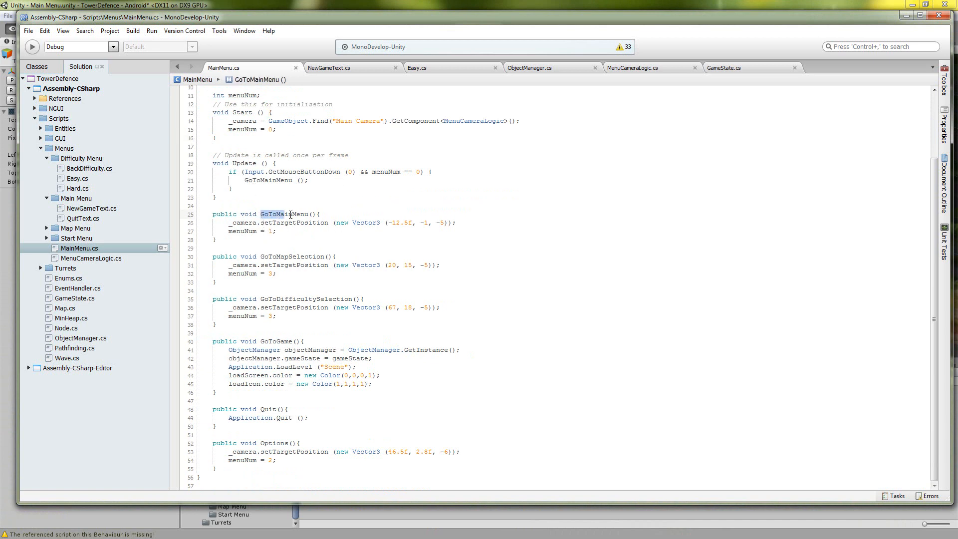
double_click(283, 256)
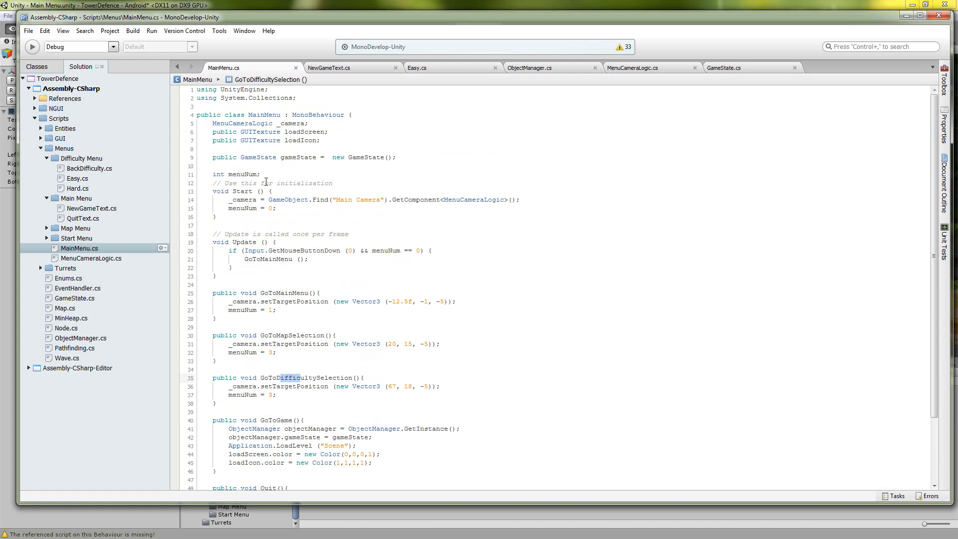
double_click(298, 157)
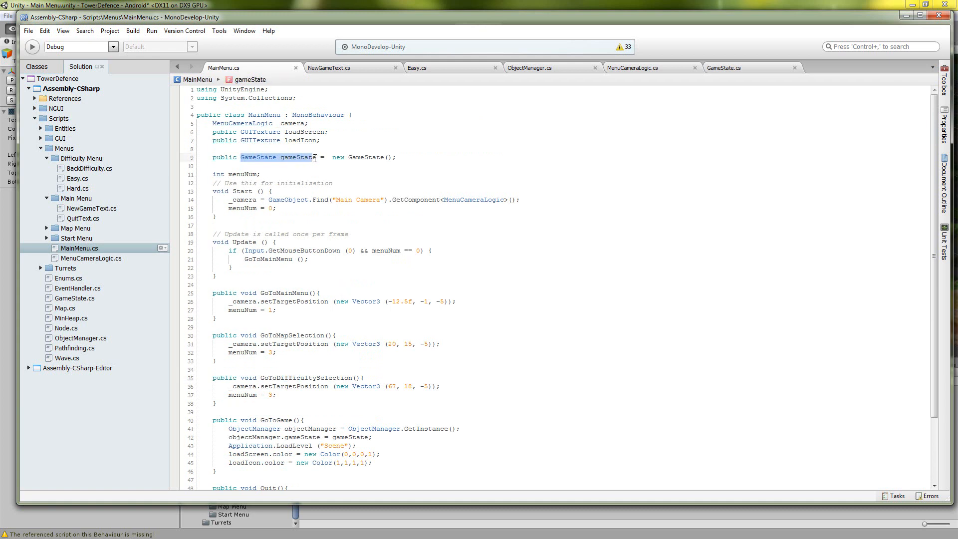
left_click(529, 68)
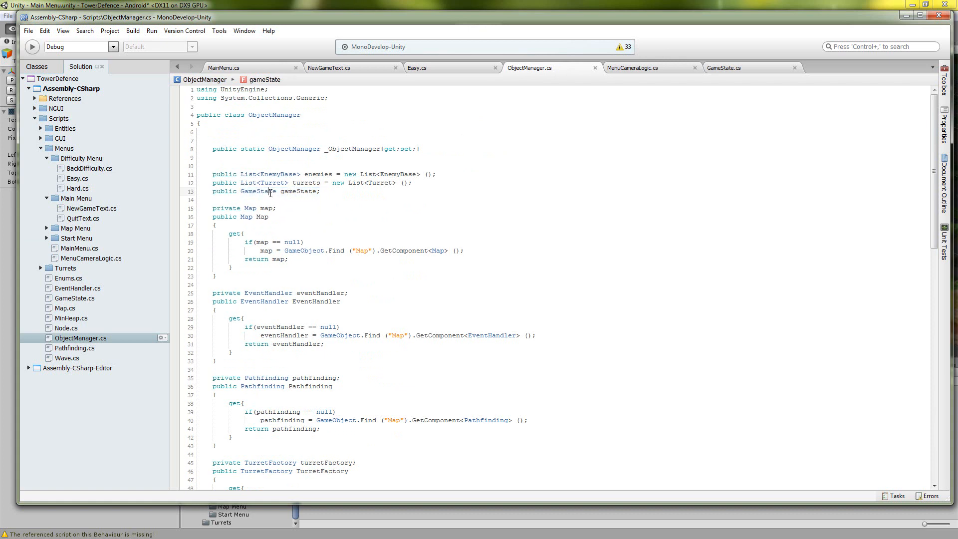
left_click(725, 68)
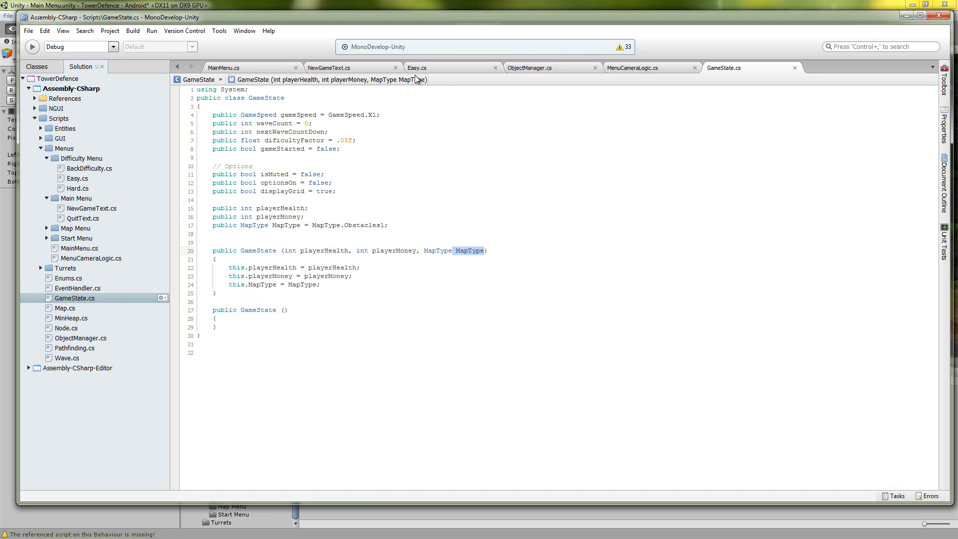
left_click(224, 67)
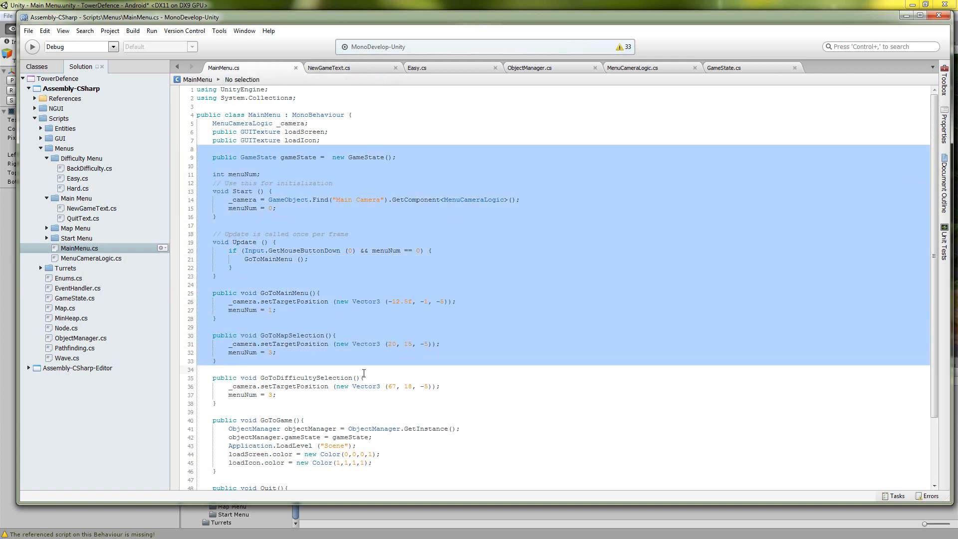
left_click(263, 419)
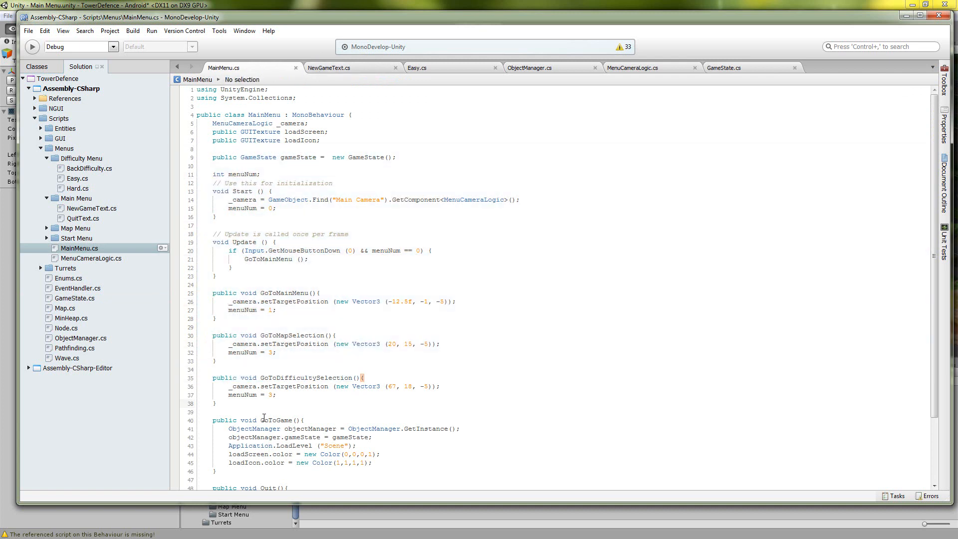
double_click(276, 420)
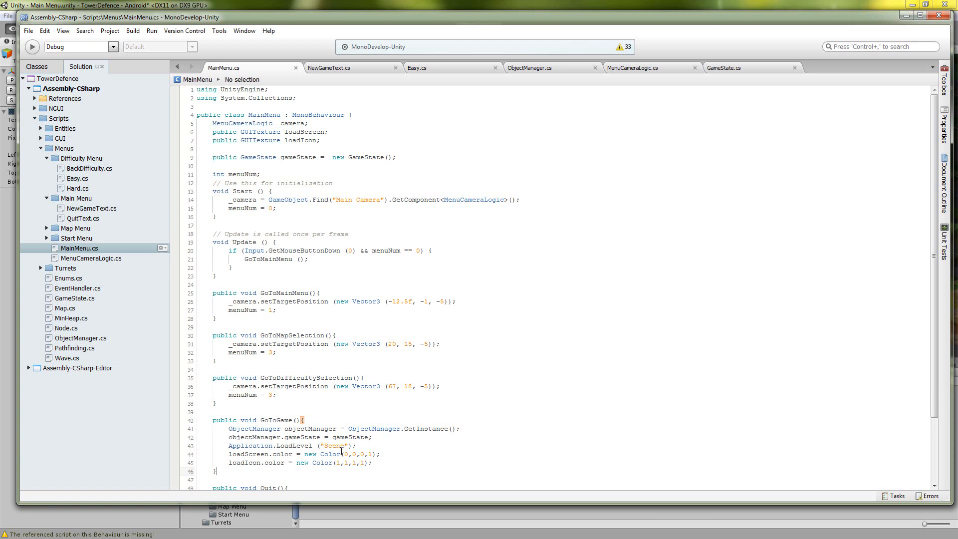
double_click(265, 445)
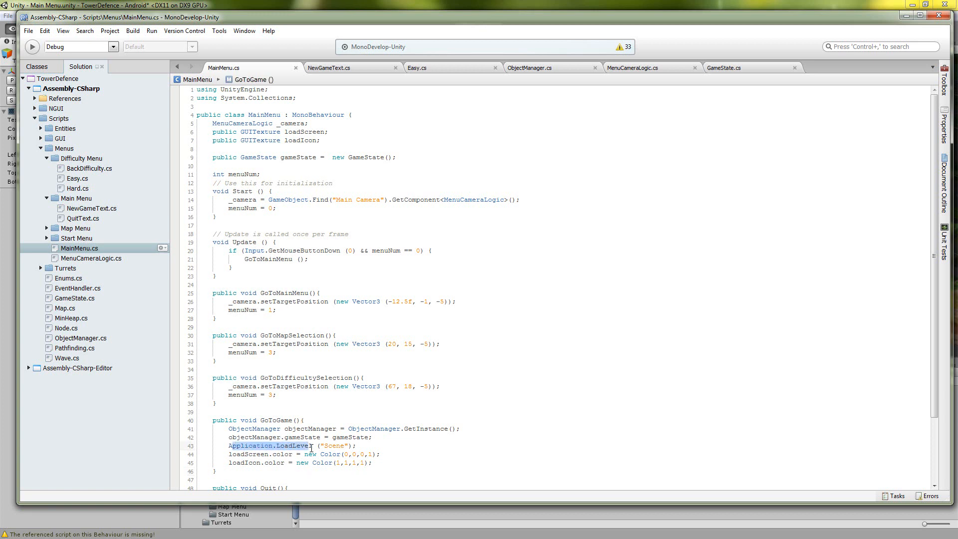
left_click(361, 445)
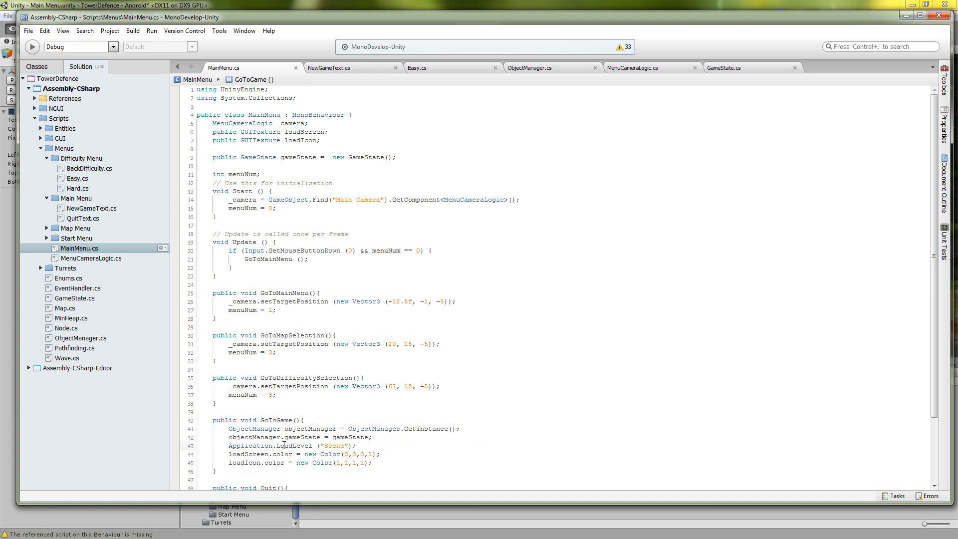
double_click(293, 445)
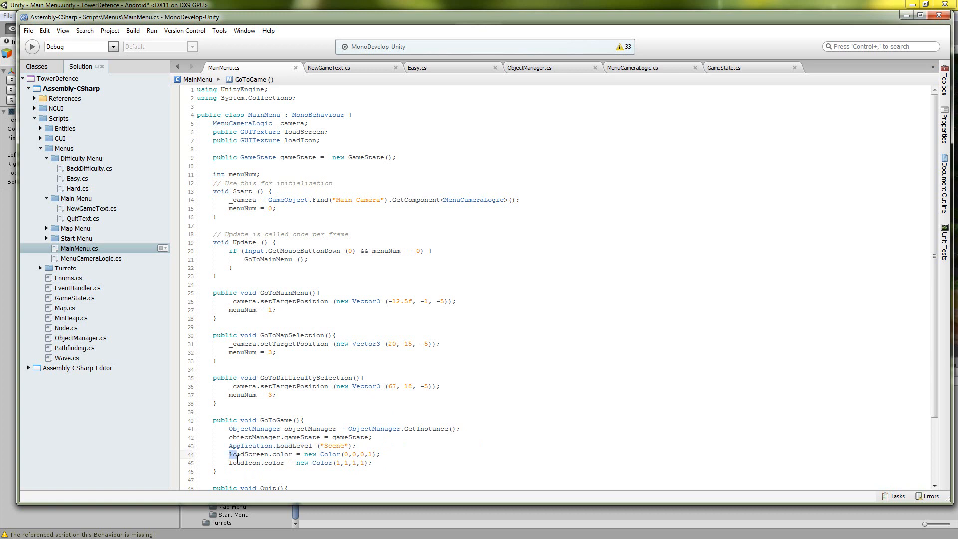
left_click_drag(230, 454, 372, 461)
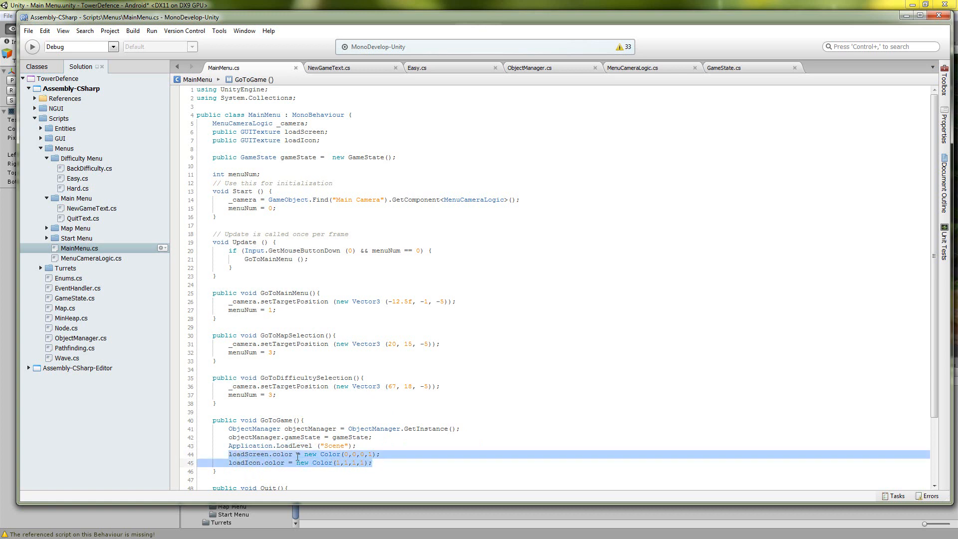
left_click(291, 454)
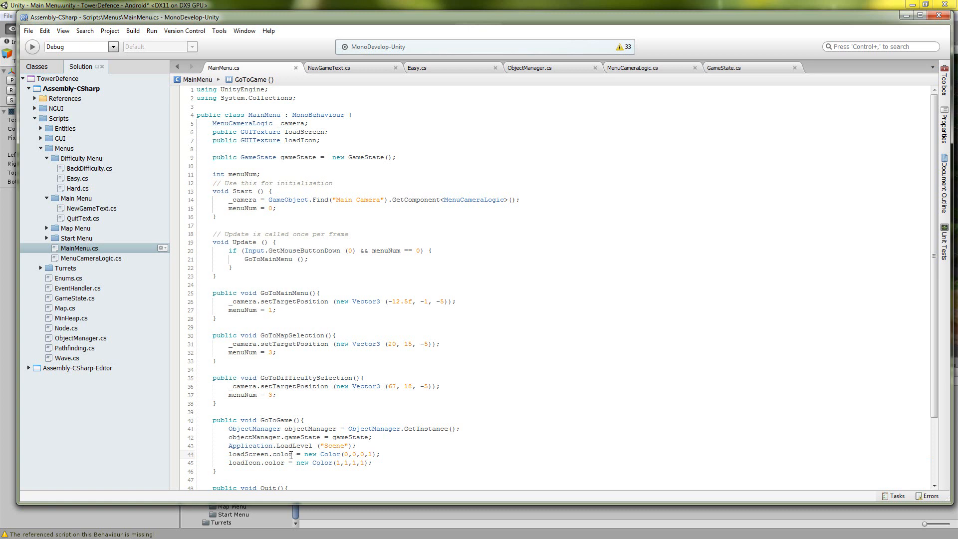
left_click_drag(300, 453, 369, 453)
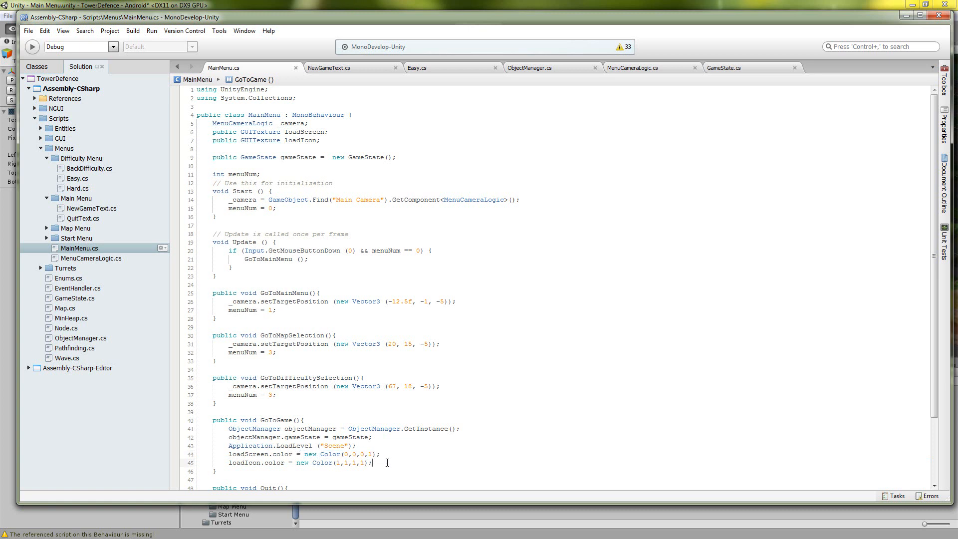
mouse_move(382, 459)
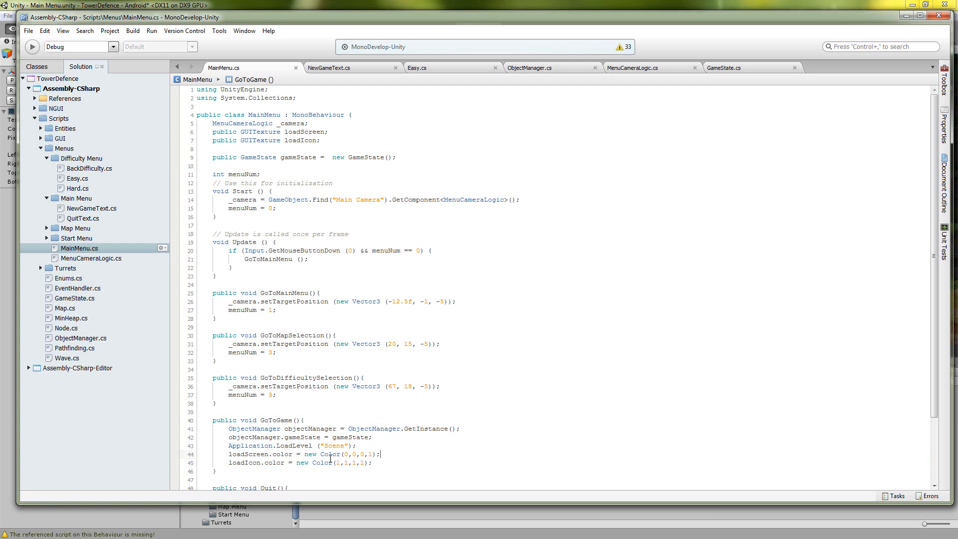
left_click_drag(304, 454, 379, 454)
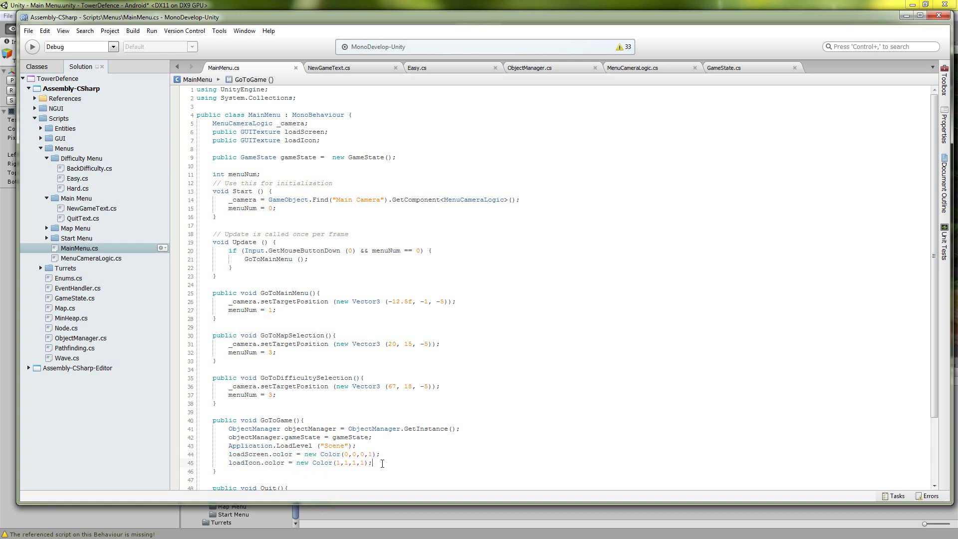
mouse_move(276, 436)
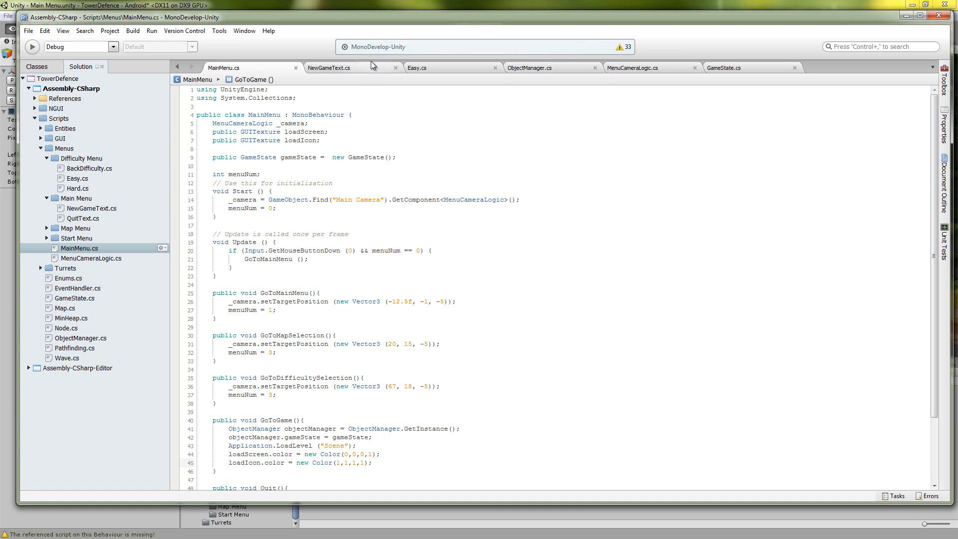
left_click(329, 68)
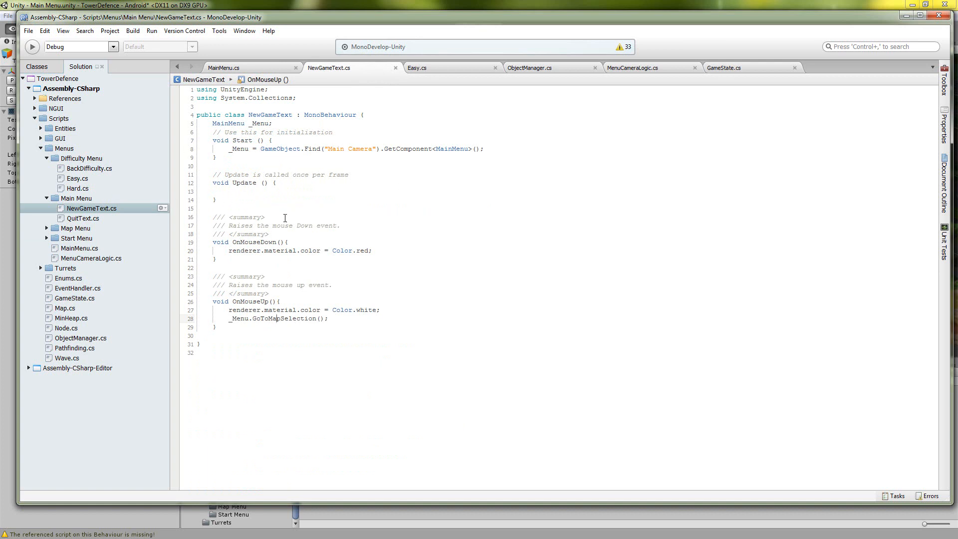
Point out OnMouseDown turning the text red and OnMouseUp restoring white and calling GoToMapSelection.
left_click(291, 198)
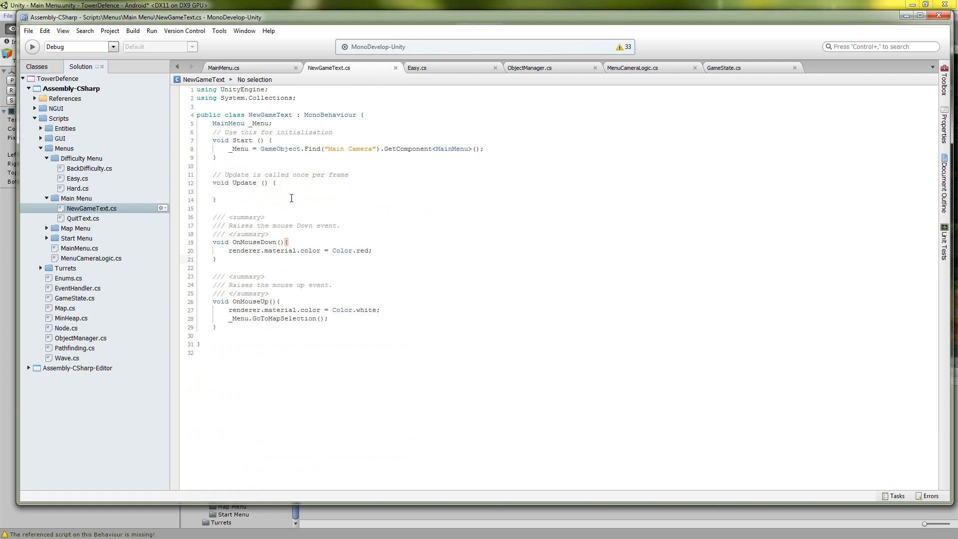
left_click(353, 251)
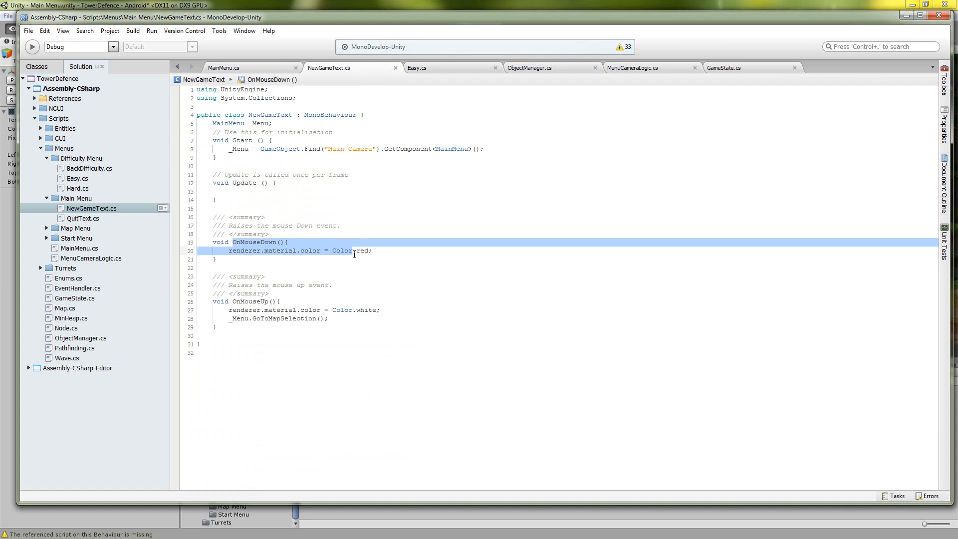
left_click(299, 319)
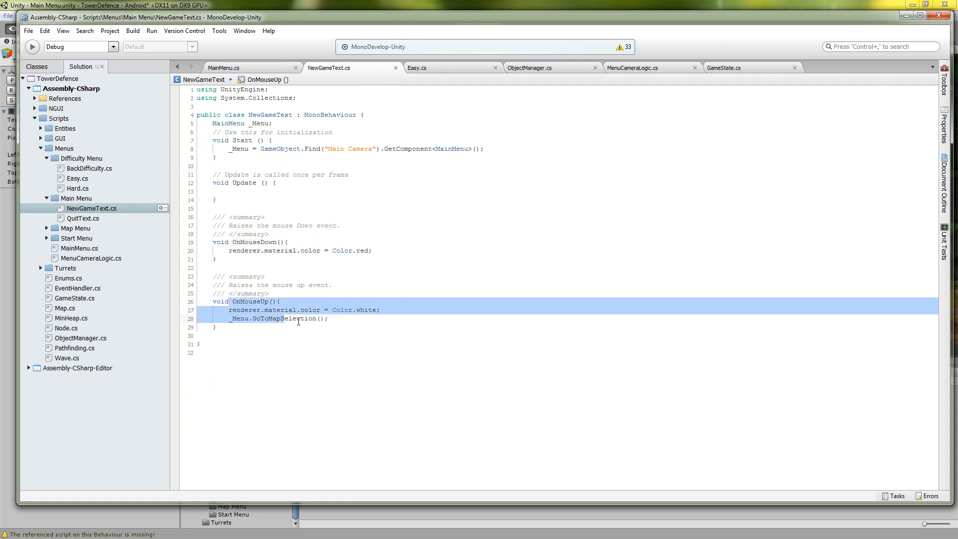
left_click(254, 318)
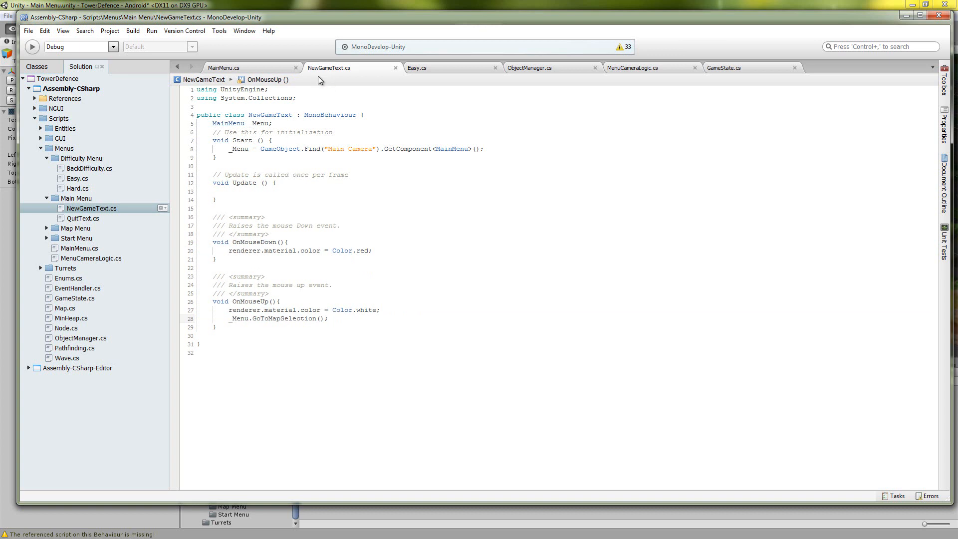
double_click(267, 318)
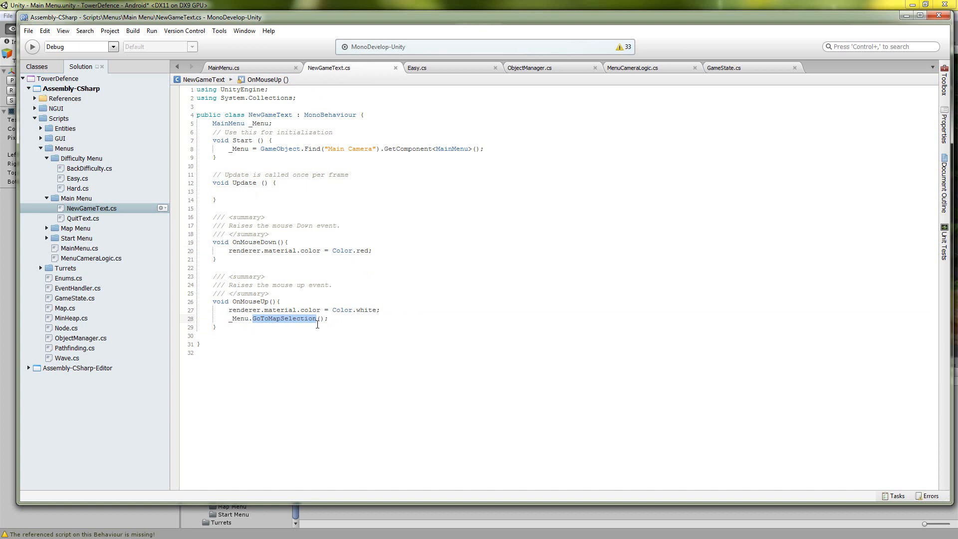
mouse_move(433, 76)
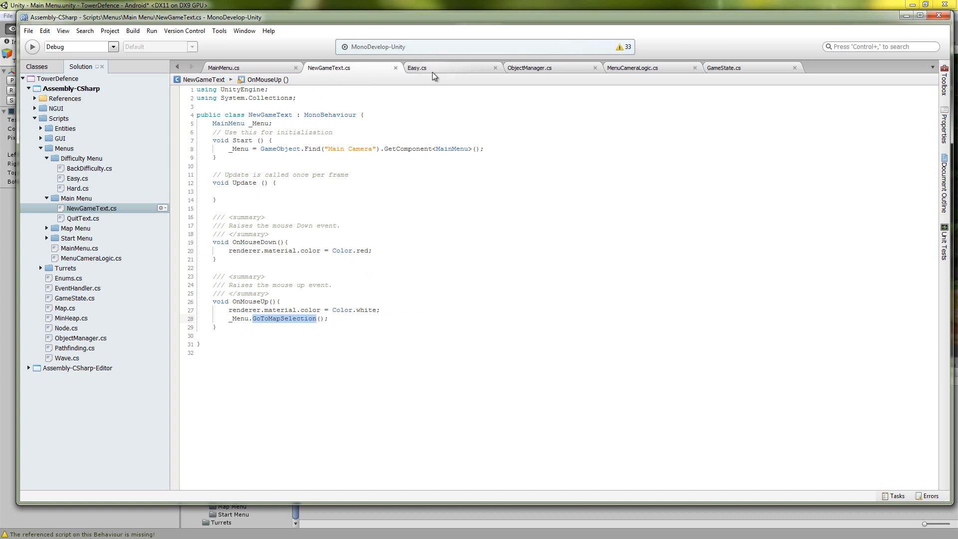
Show Easy.cs setting health 100 and money 200 in OnMouseUp before calling GoToGame.
left_click(417, 68)
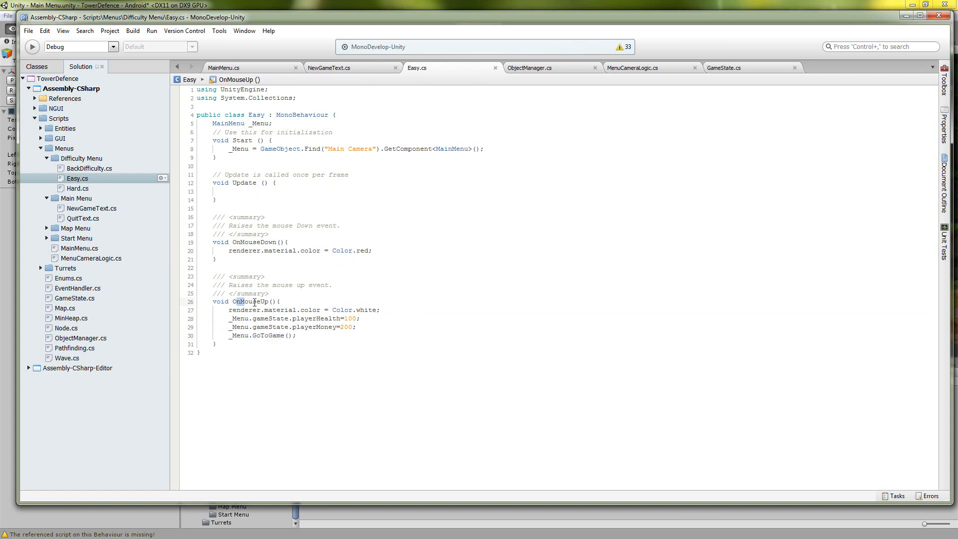
double_click(268, 335)
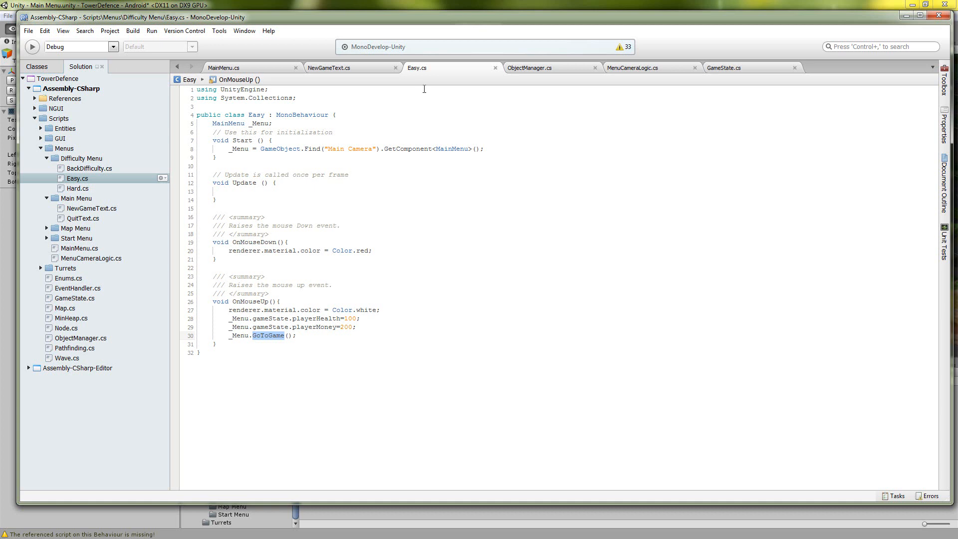
mouse_move(316, 309)
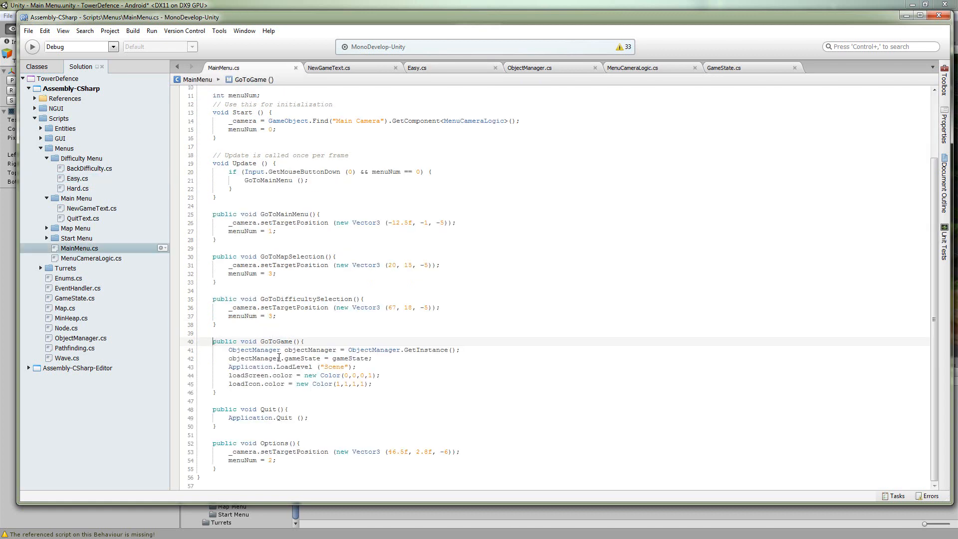
Highlight the whole GoToGame method that gets ObjectManager's gameState and loads the scene.
left_click_drag(229, 349, 354, 366)
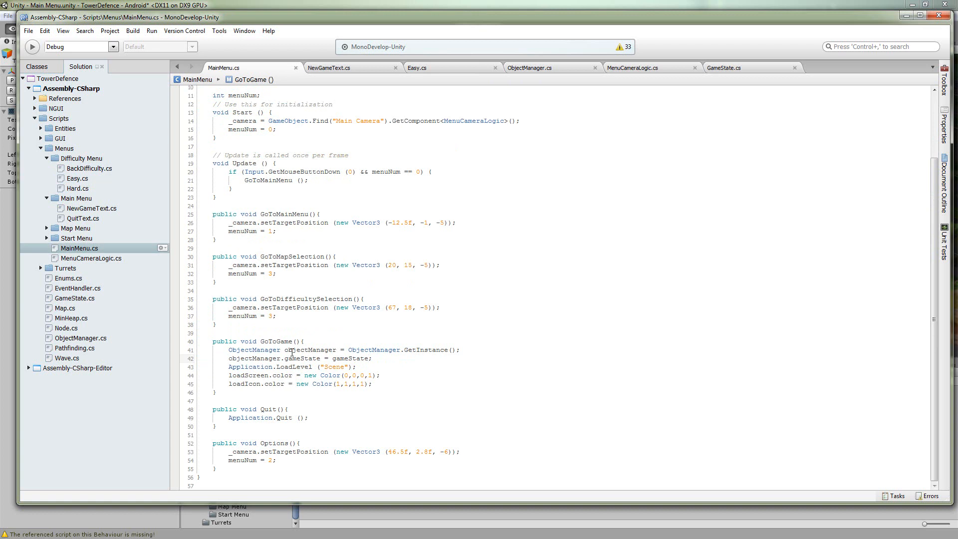
left_click_drag(284, 349, 459, 349)
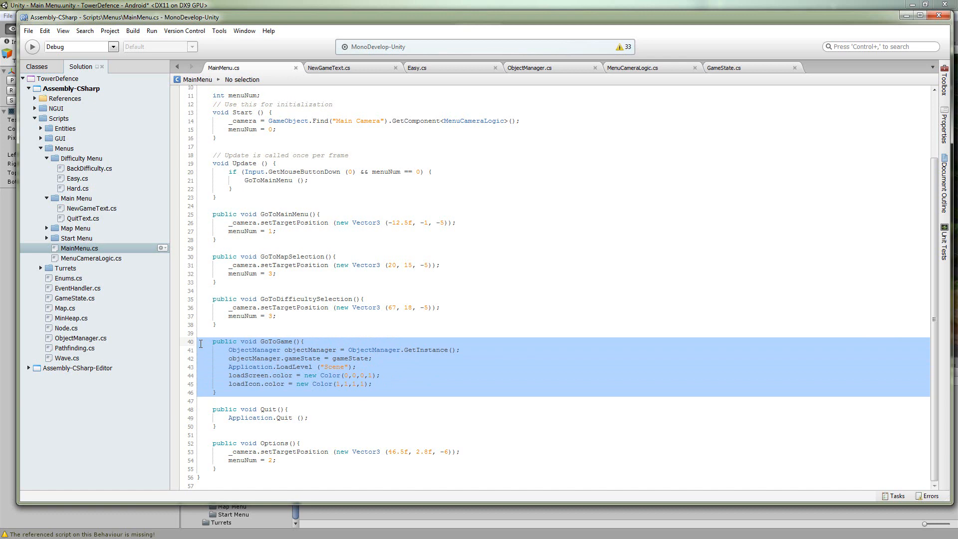
mouse_move(544, 36)
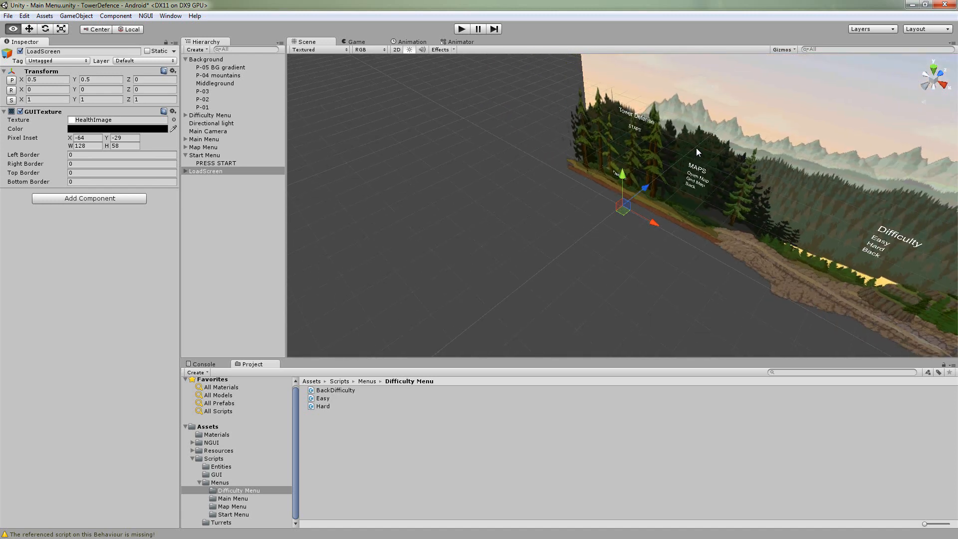
mouse_move(636, 140)
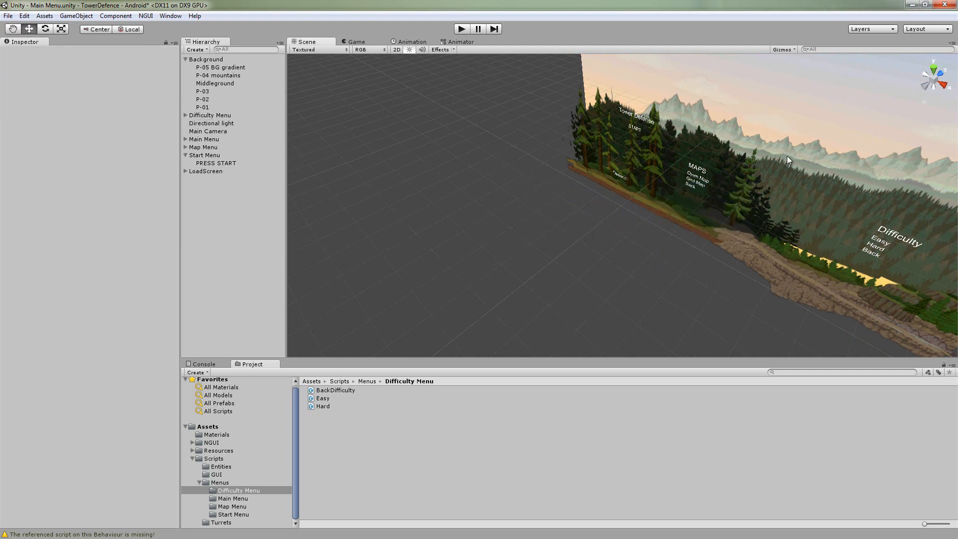
mouse_move(553, 132)
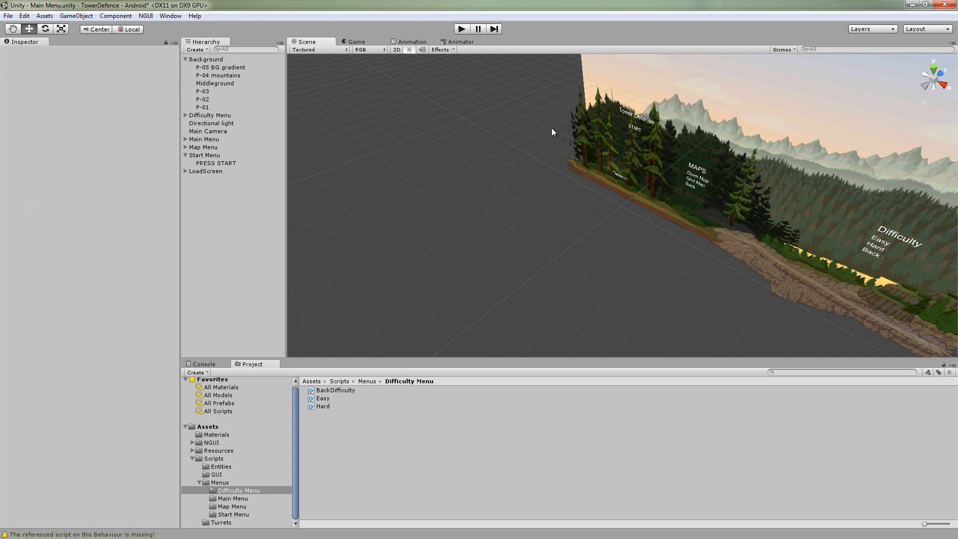
mouse_move(27, 252)
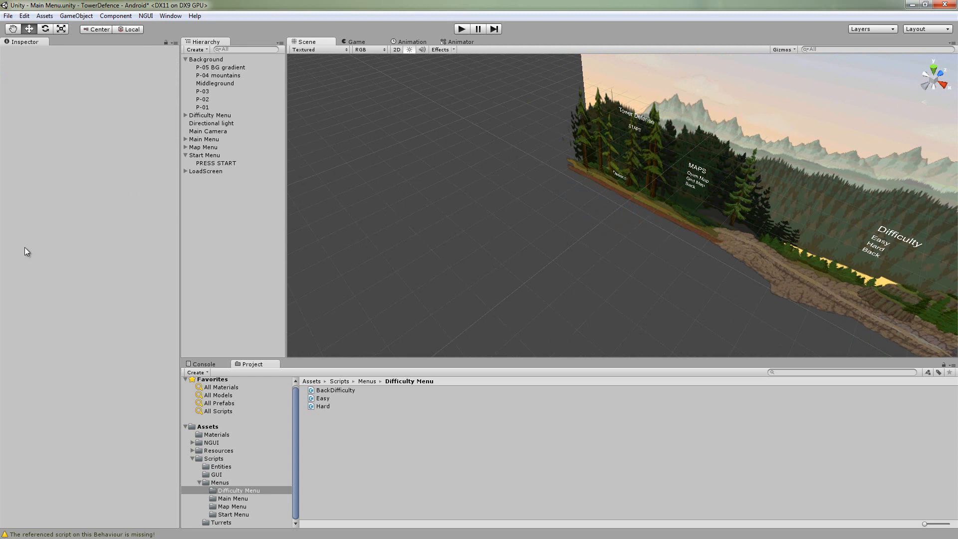